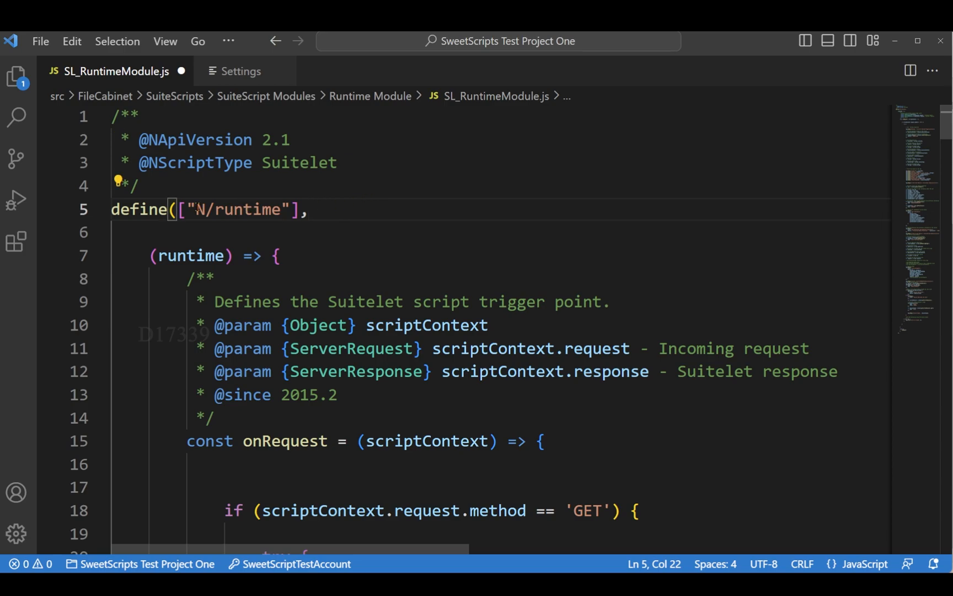
Walk through the runtime properties and the user's department and subsidiary properties in the code
{"action": "scroll", "scroll_direction": "down", "scroll_amount": 3}
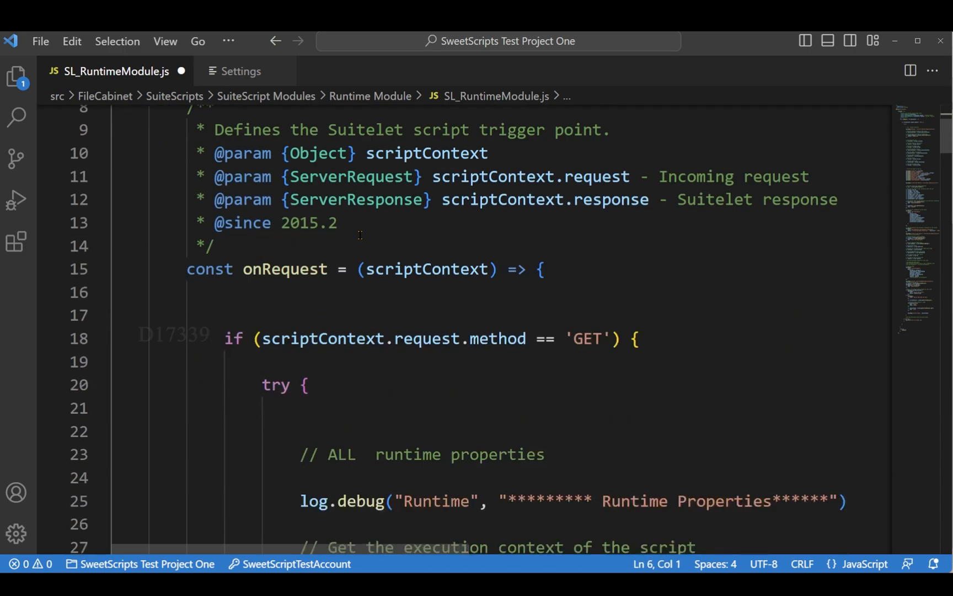
{"action": "scroll", "scroll_direction": "down", "scroll_amount": 3}
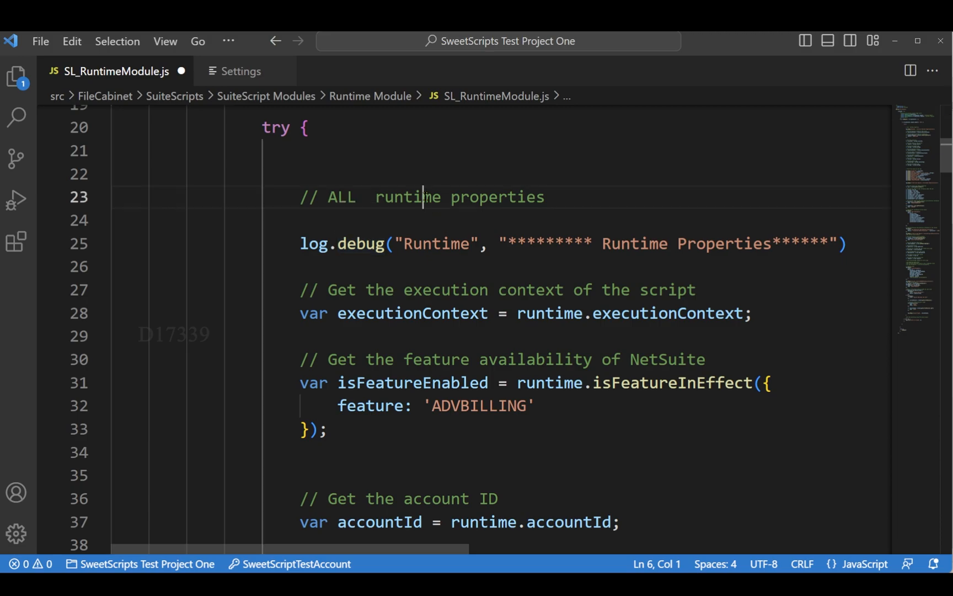
{"action": "double_click", "coordinate": [666, 272]}
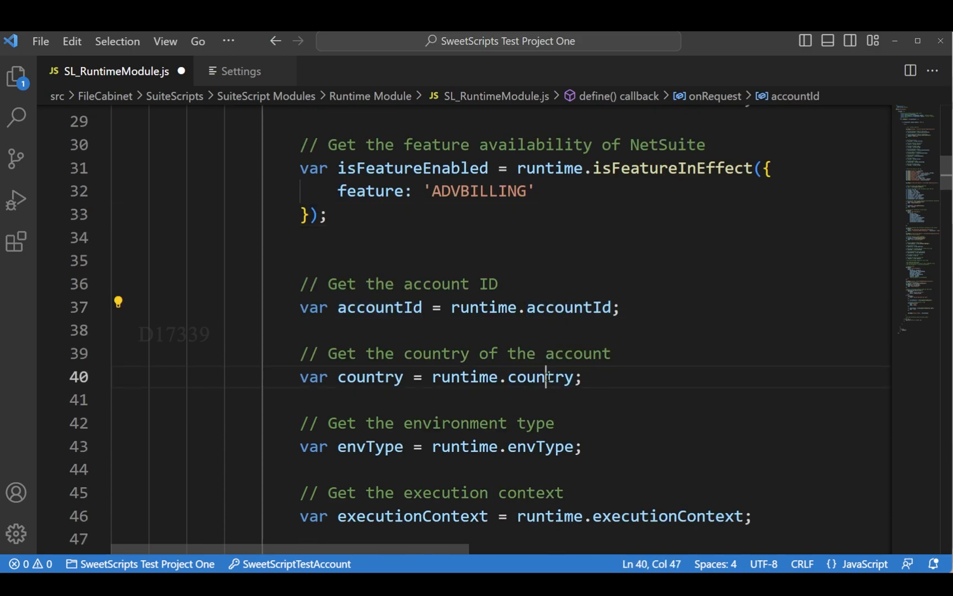
{"action": "double_click", "coordinate": [537, 318]}
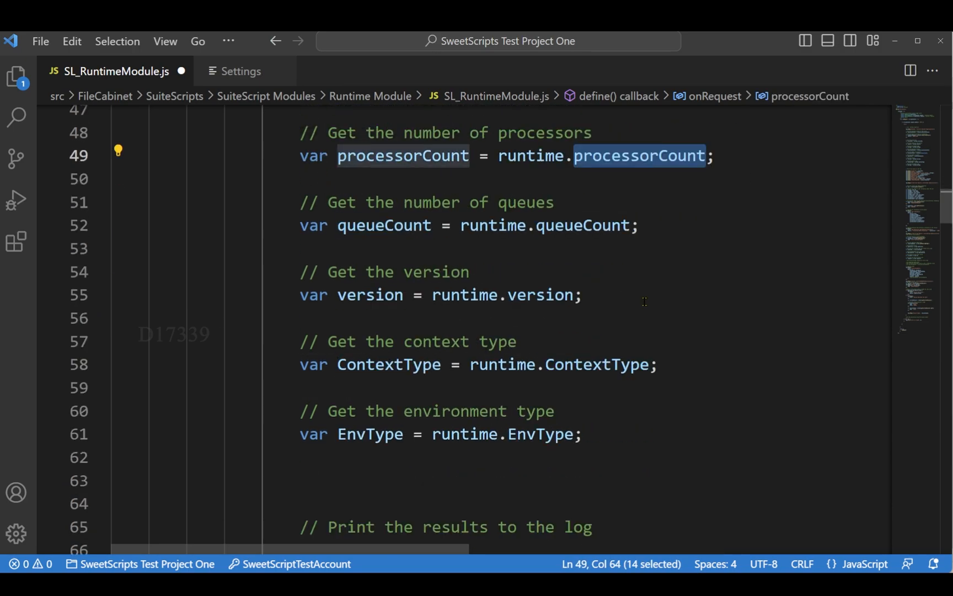
{"action": "double_click", "coordinate": [582, 226]}
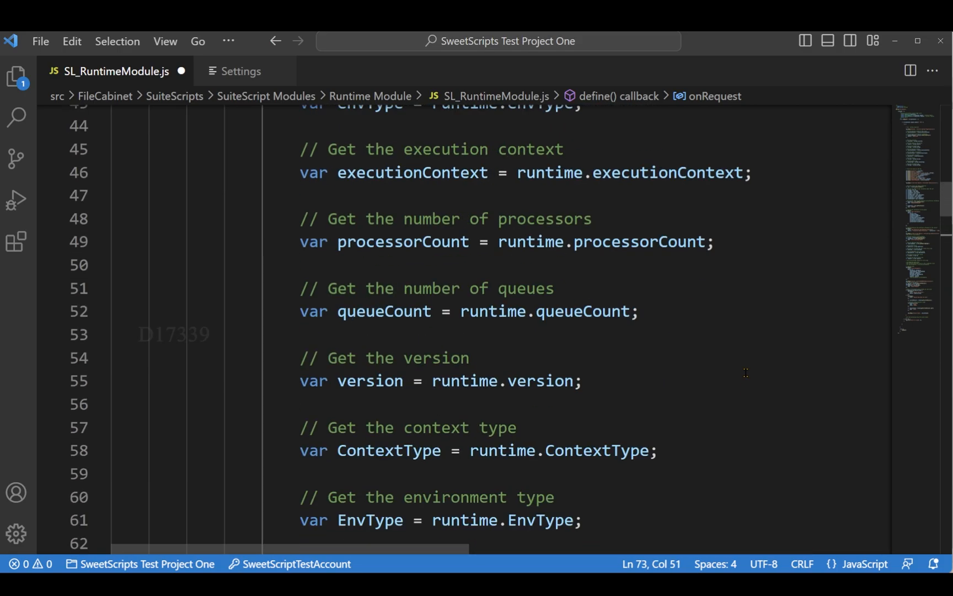
{"action": "scroll", "scroll_direction": "down", "scroll_amount": 3}
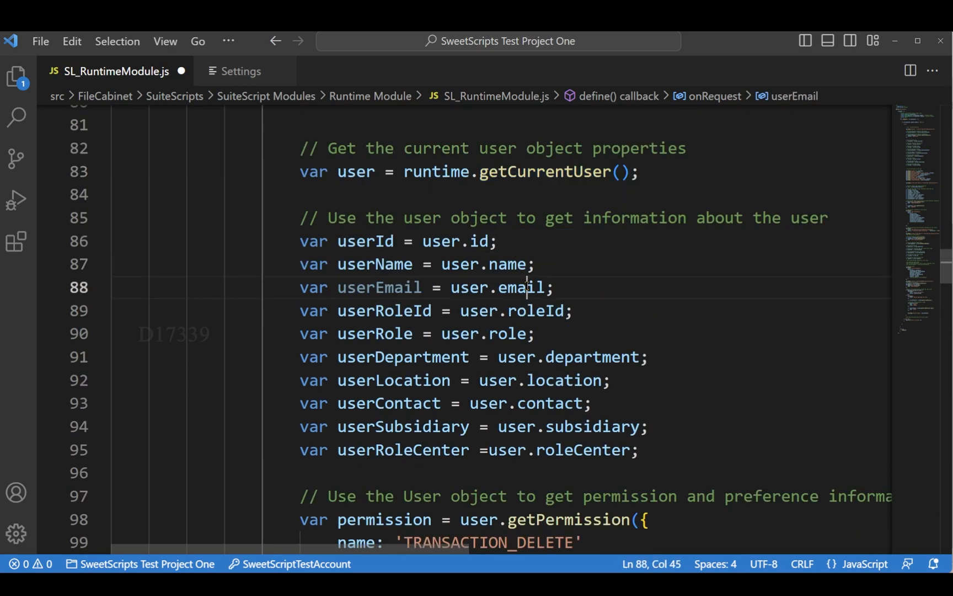
{"action": "left_click", "coordinate": [572, 357]}
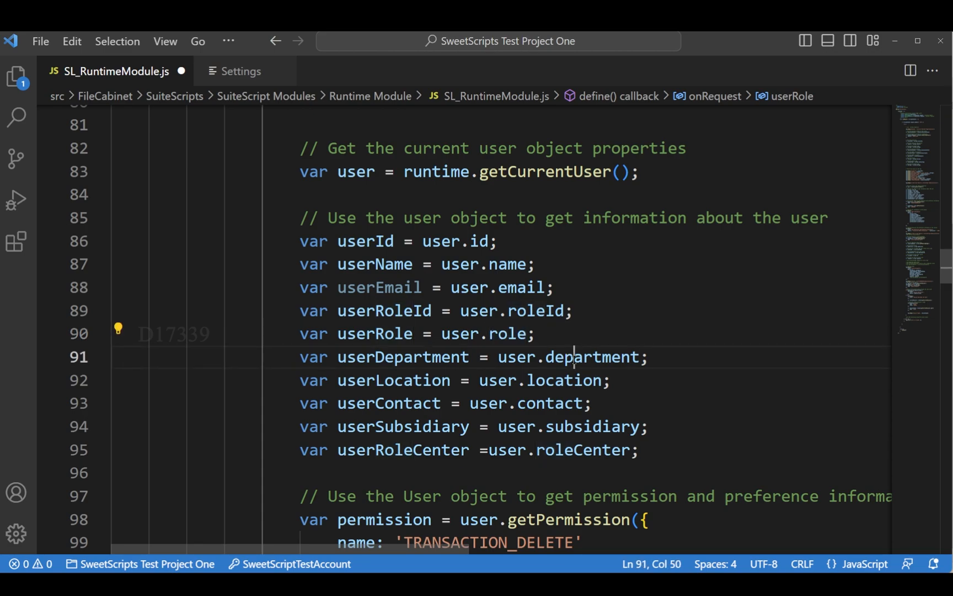
{"action": "double_click", "coordinate": [591, 427]}
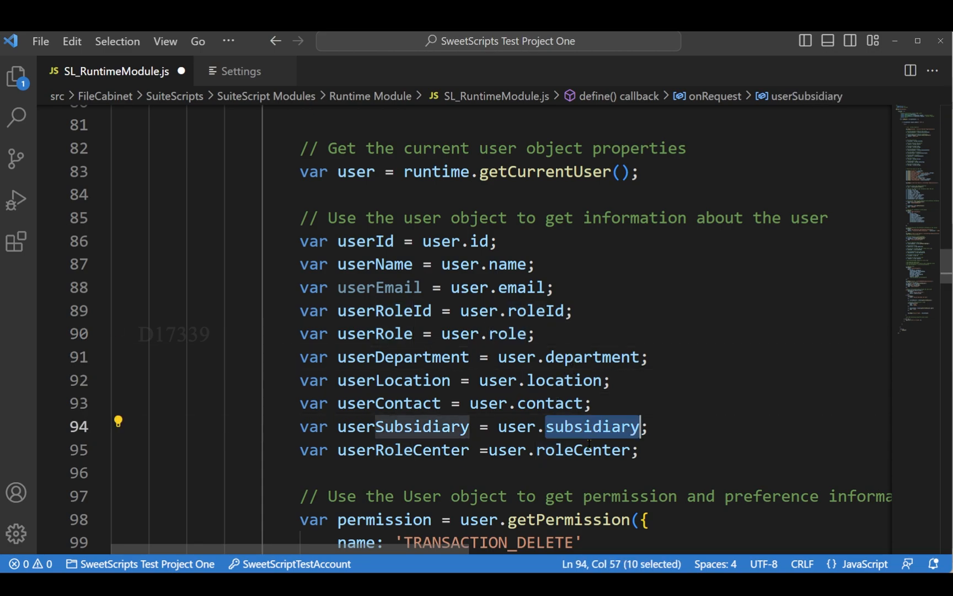
Highlight the TRANSACTION_DELETE permission, LANGUAGE preference, custscript_my_parameter parameter and remaining usage call
{"action": "scroll", "scroll_direction": "down", "scroll_amount": 3}
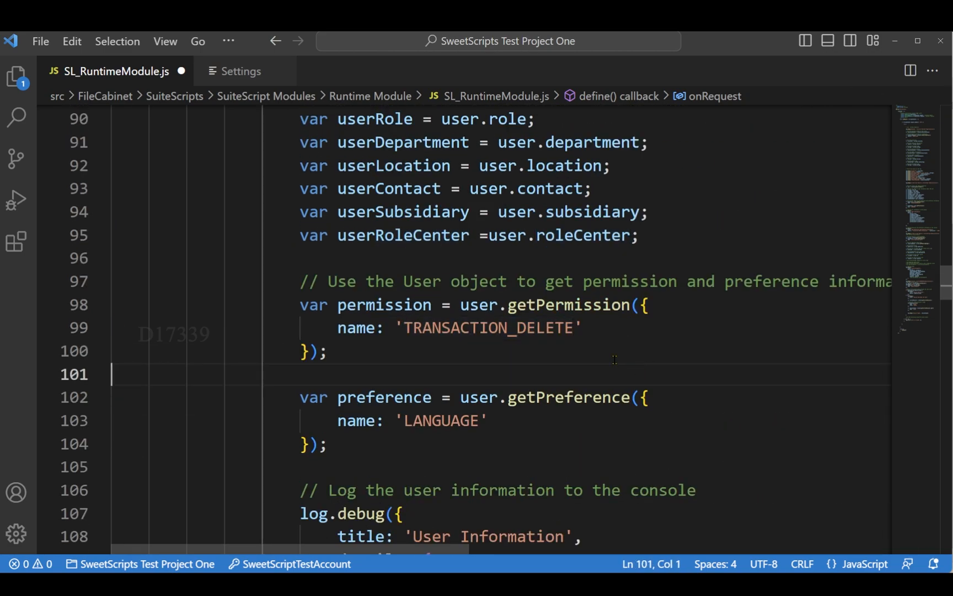
{"action": "double_click", "coordinate": [489, 327]}
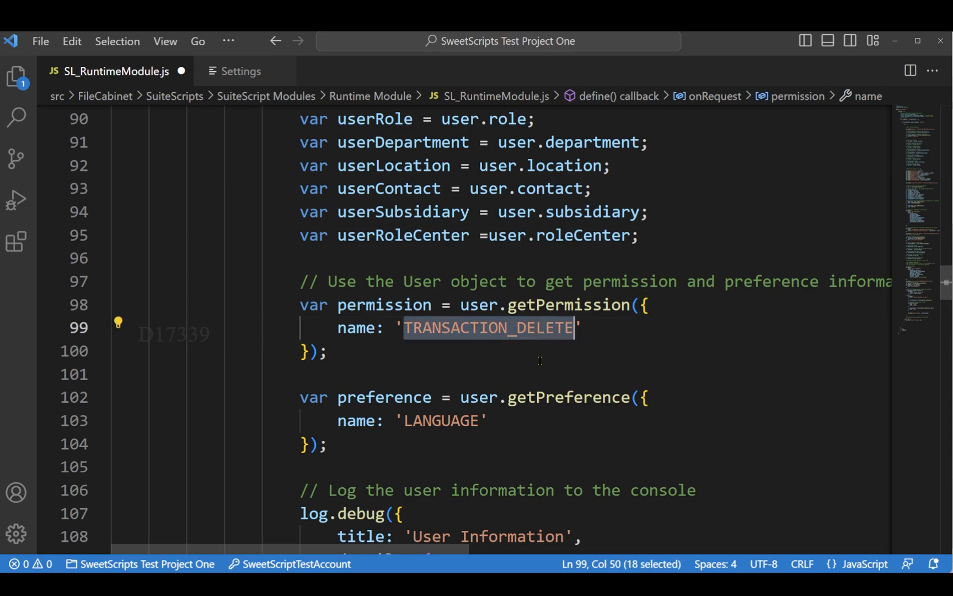
{"action": "mouse_move", "coordinate": [457, 361]}
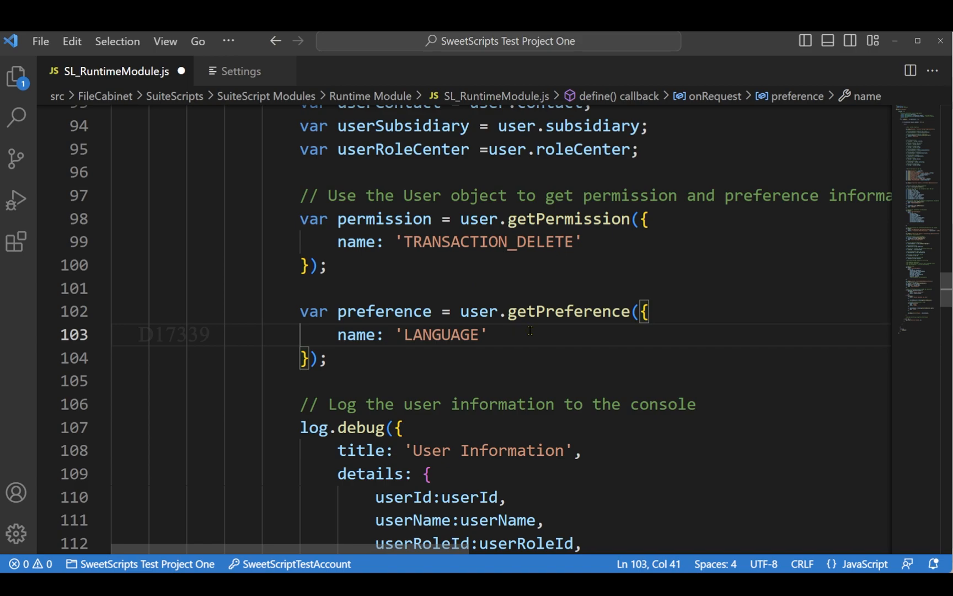
{"action": "double_click", "coordinate": [441, 334]}
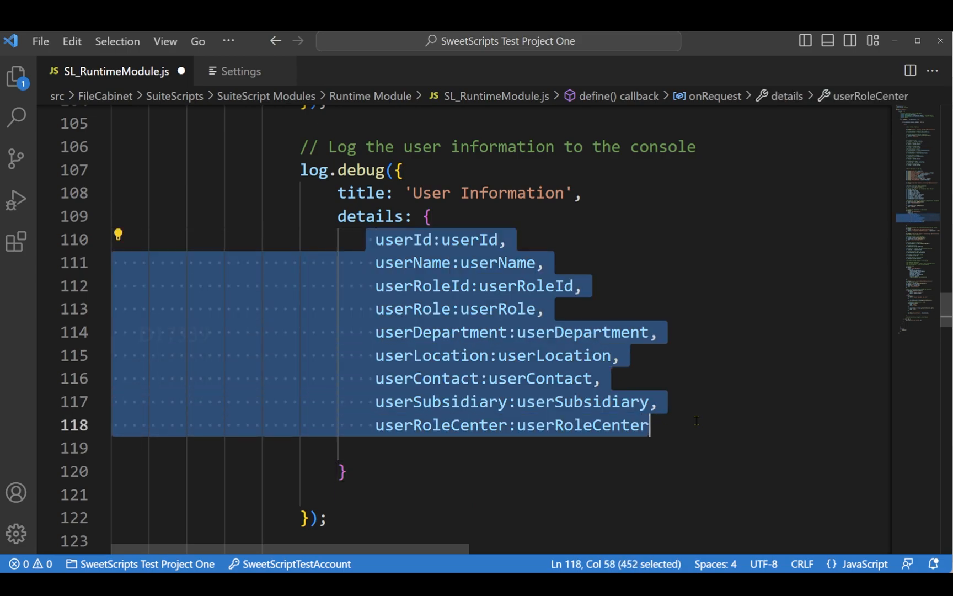
{"action": "scroll", "scroll_direction": "down", "scroll_amount": 3}
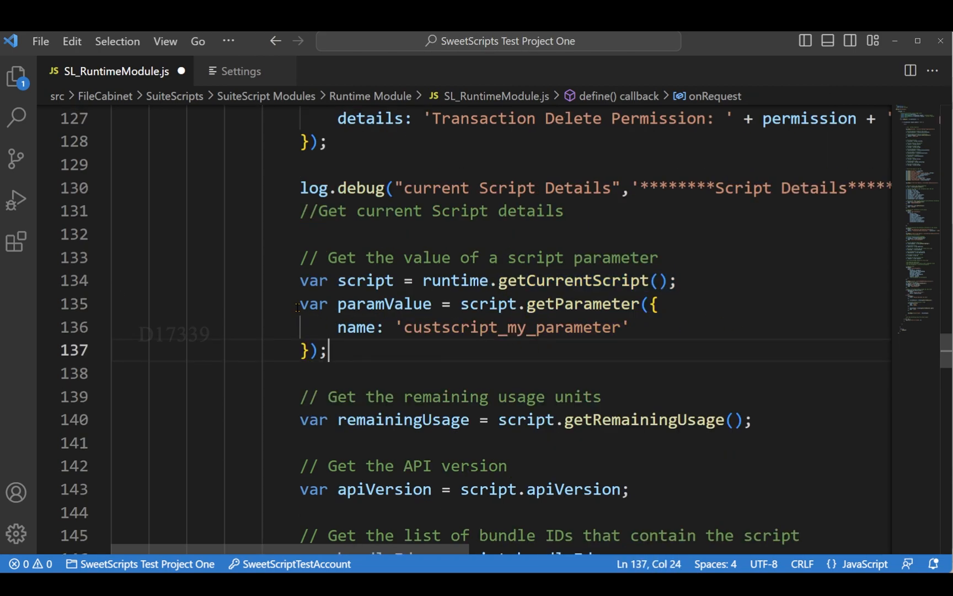
{"action": "left_click", "coordinate": [567, 327]}
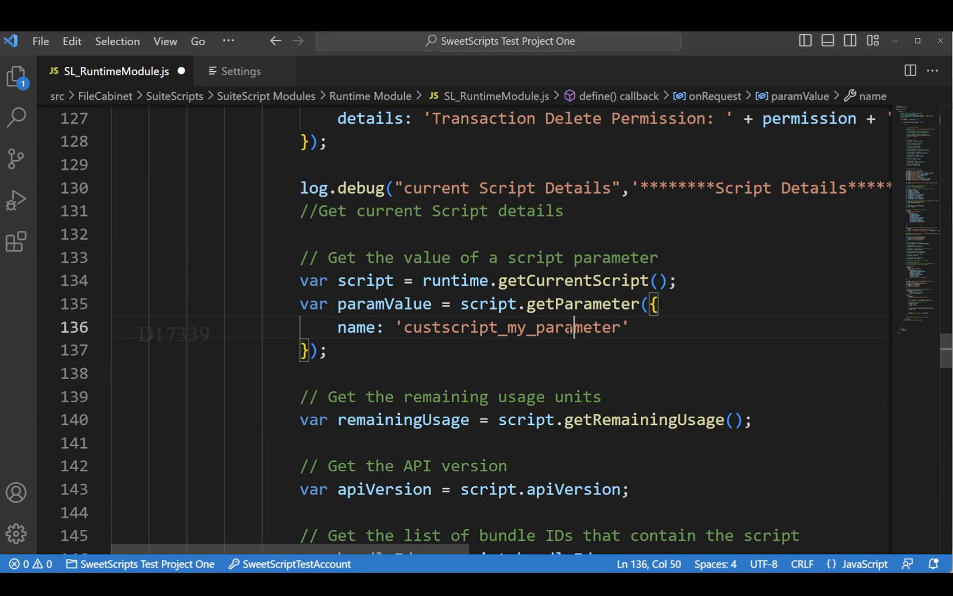
{"action": "scroll", "scroll_direction": "down", "scroll_amount": 3}
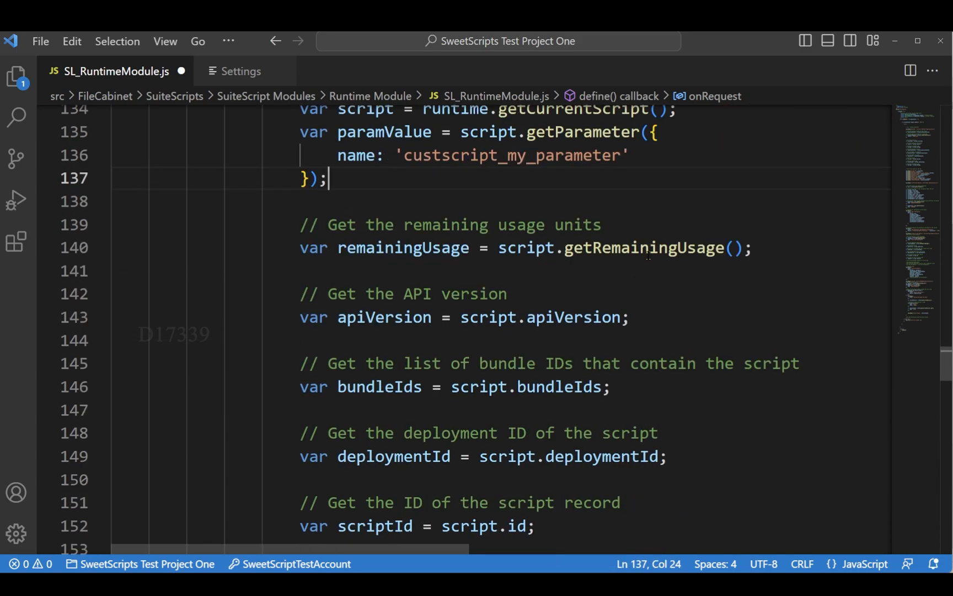
{"action": "double_click", "coordinate": [643, 248]}
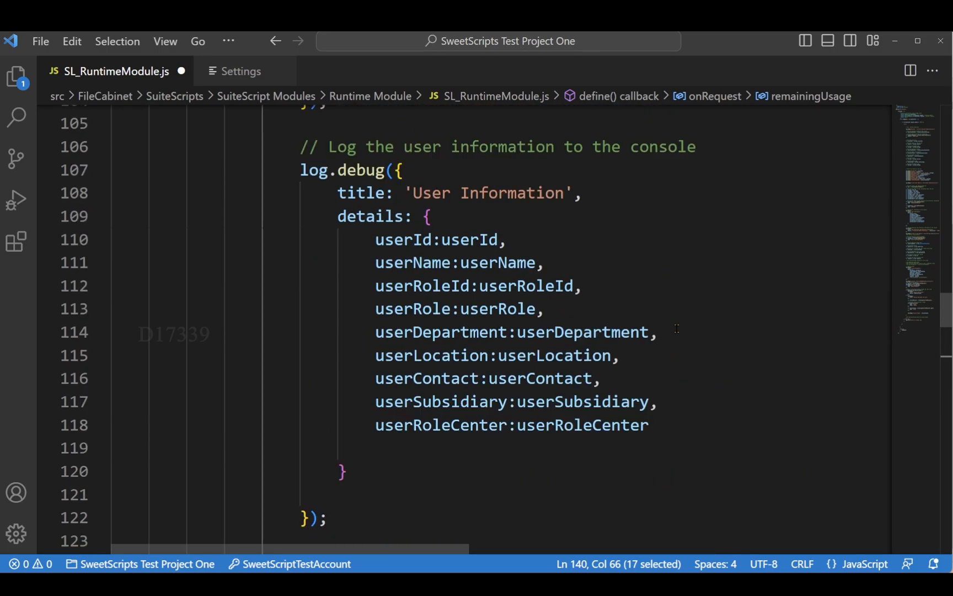
Point out the commented-out percent complete line and select the Script Parameters log statement
{"action": "scroll", "scroll_direction": "down", "scroll_amount": 3}
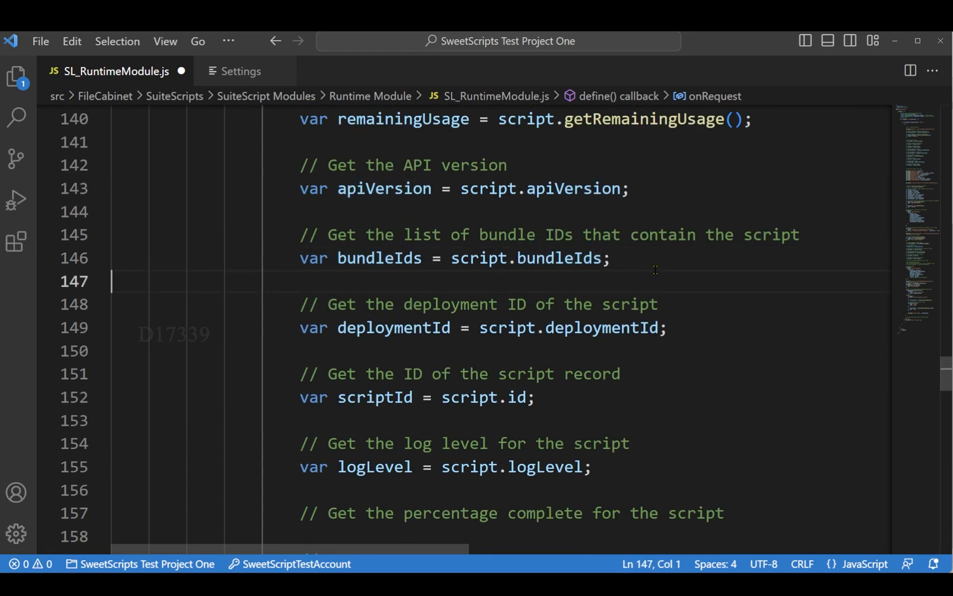
{"action": "scroll", "scroll_direction": "down", "scroll_amount": 3}
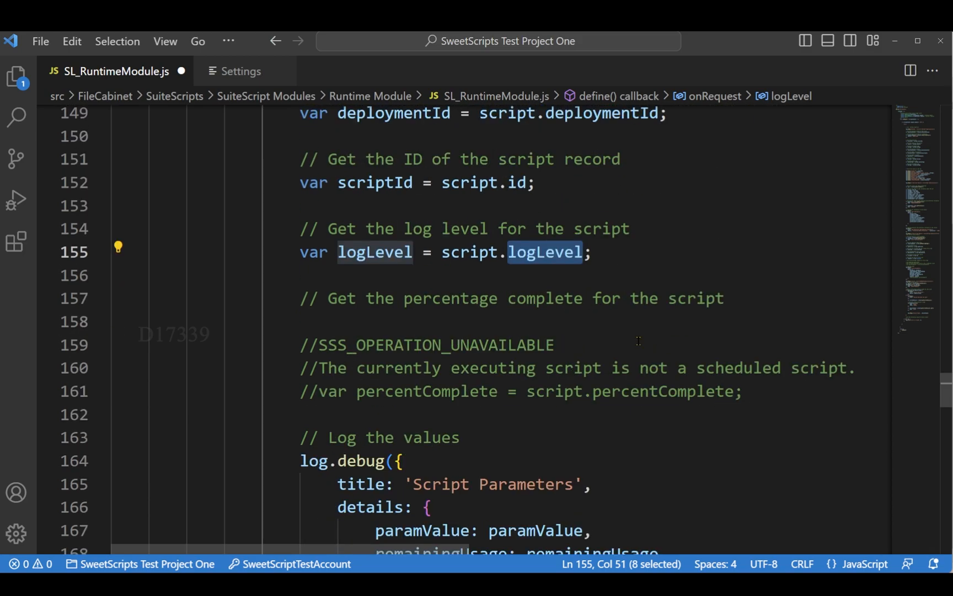
{"action": "double_click", "coordinate": [425, 391]}
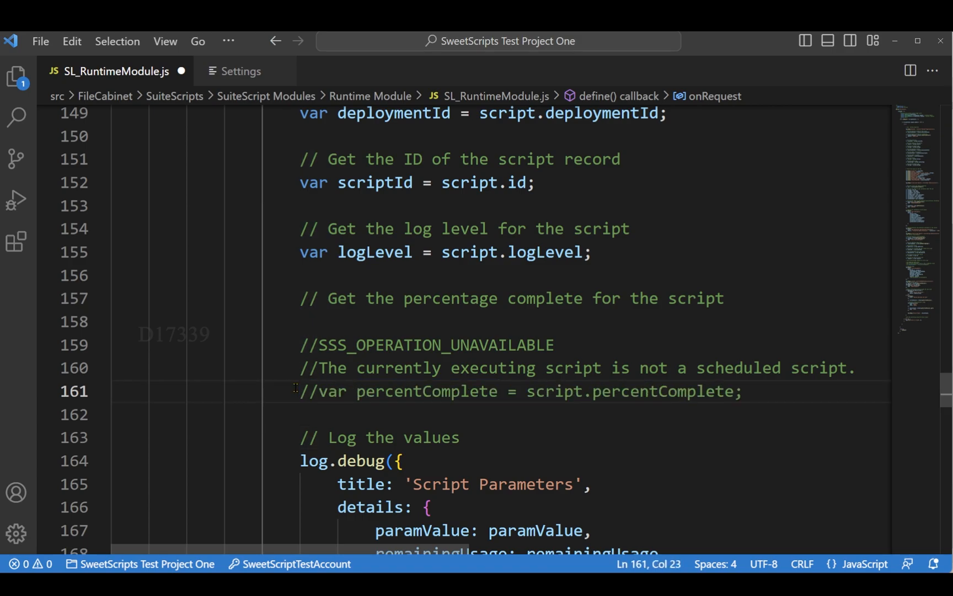
{"action": "double_click", "coordinate": [426, 391]}
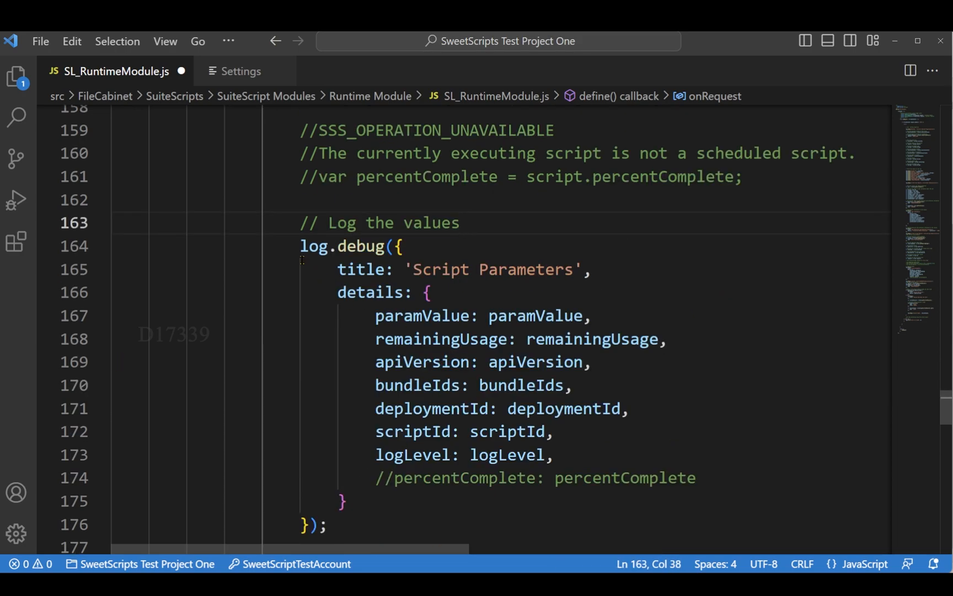
{"action": "left_click_drag", "start_coordinate": [299, 245], "coordinate": [371, 525]}
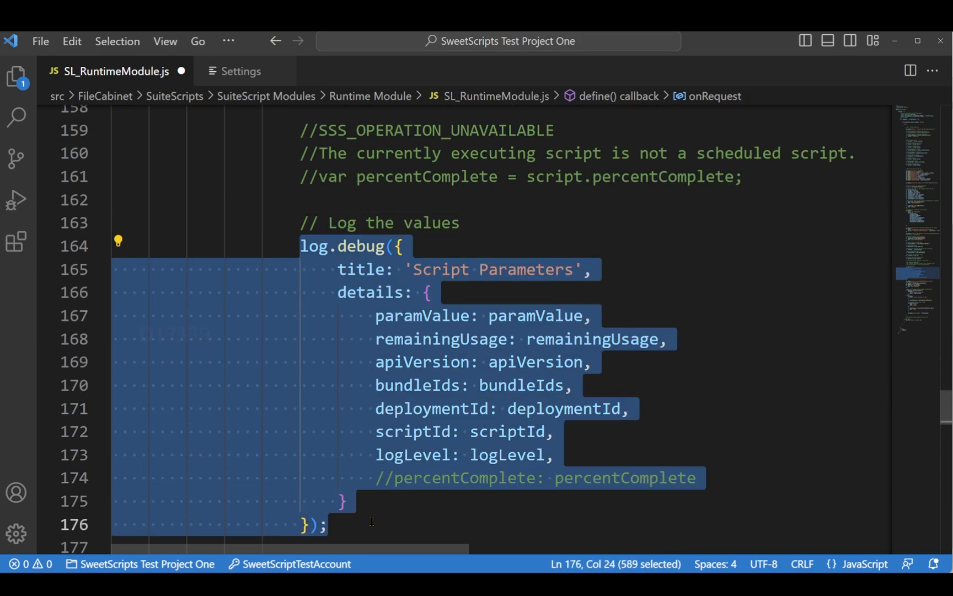
{"action": "scroll", "scroll_direction": "down", "scroll_amount": 3}
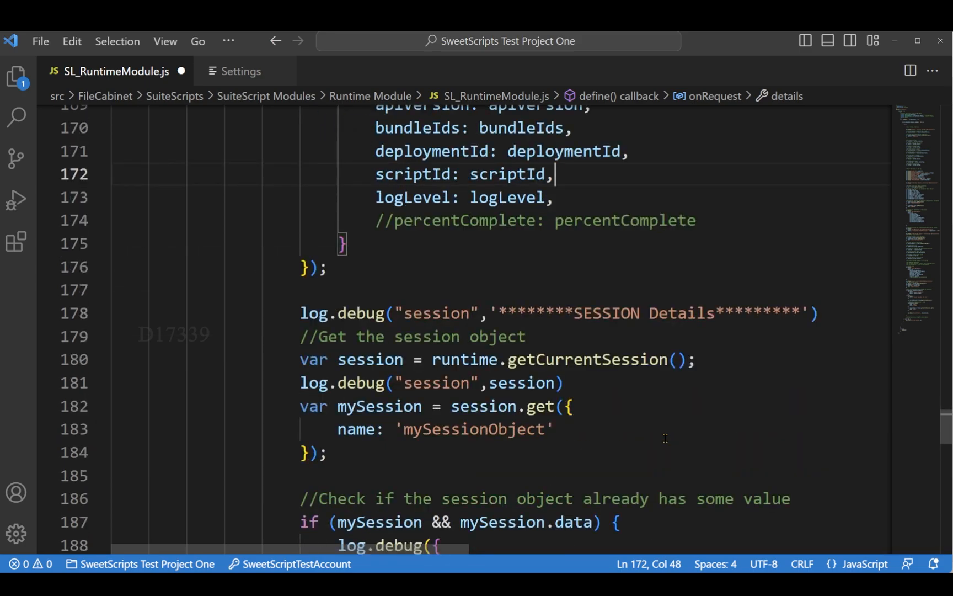
Explain the getCurrentSession call, the mySessionObject session key and the session scope code
{"action": "double_click", "coordinate": [586, 273]}
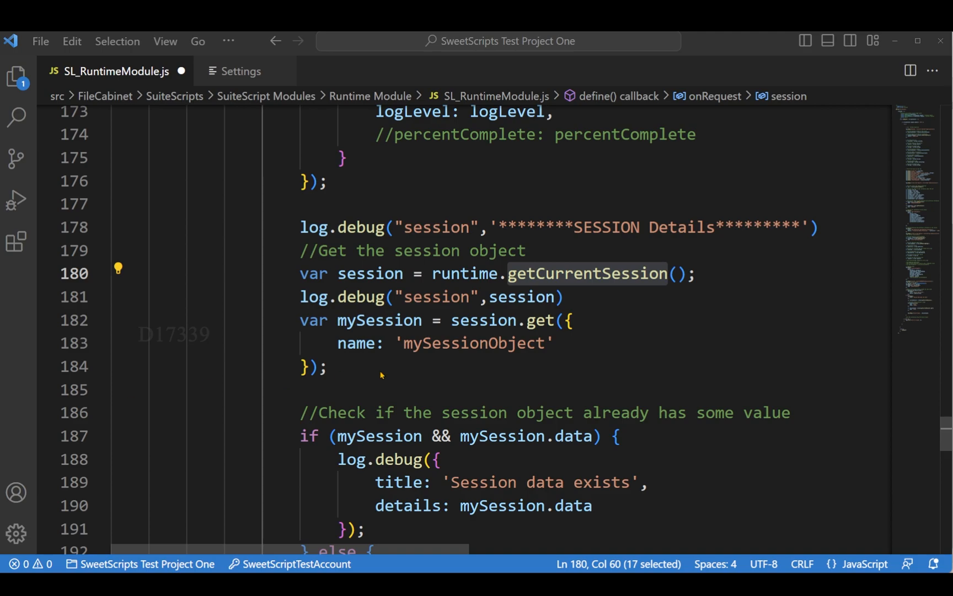
{"action": "left_click", "coordinate": [535, 297]}
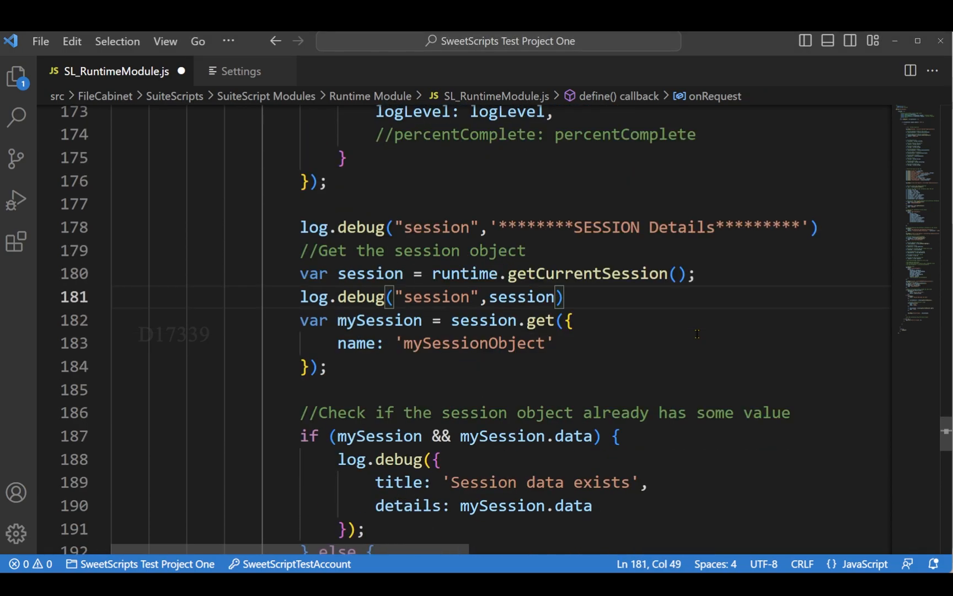
{"action": "double_click", "coordinate": [473, 299]}
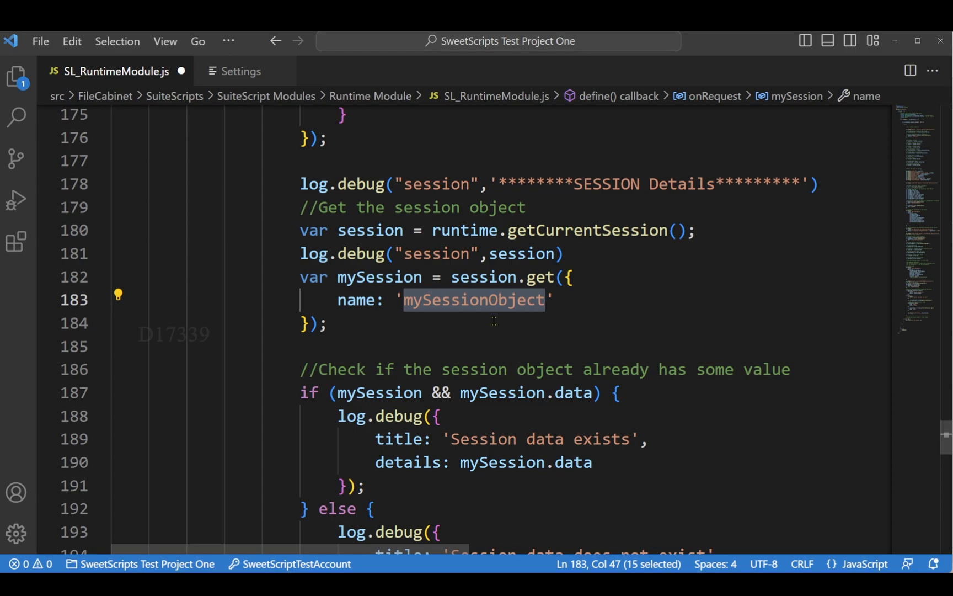
{"action": "left_click", "coordinate": [453, 214]}
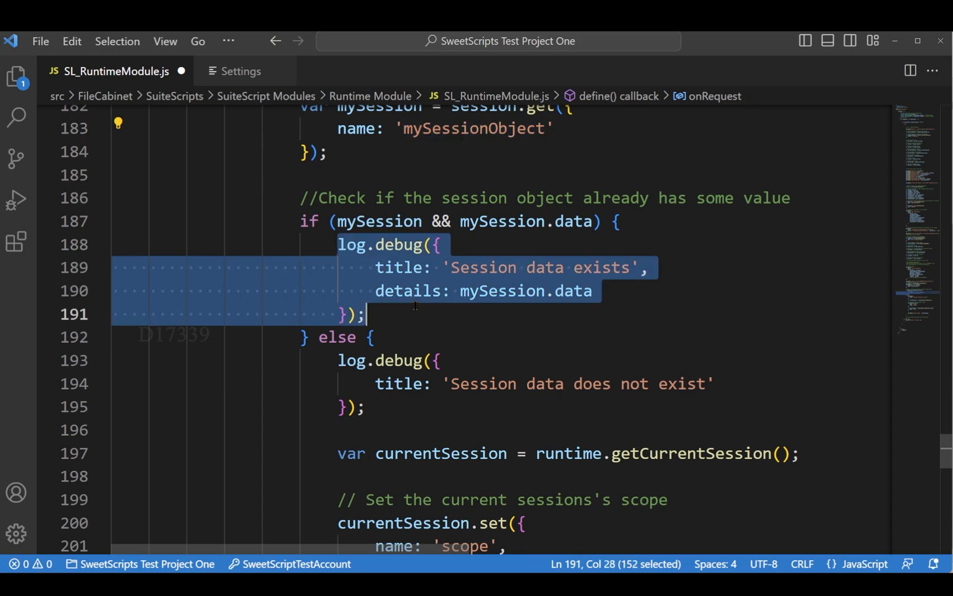
{"action": "scroll", "scroll_direction": "down", "scroll_amount": 3}
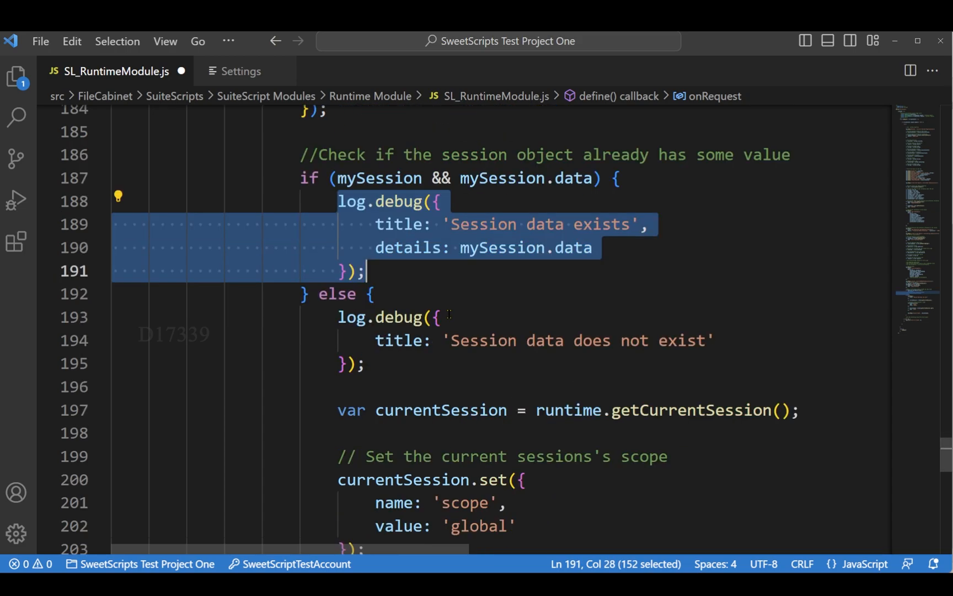
{"action": "scroll", "scroll_direction": "down", "scroll_amount": 3}
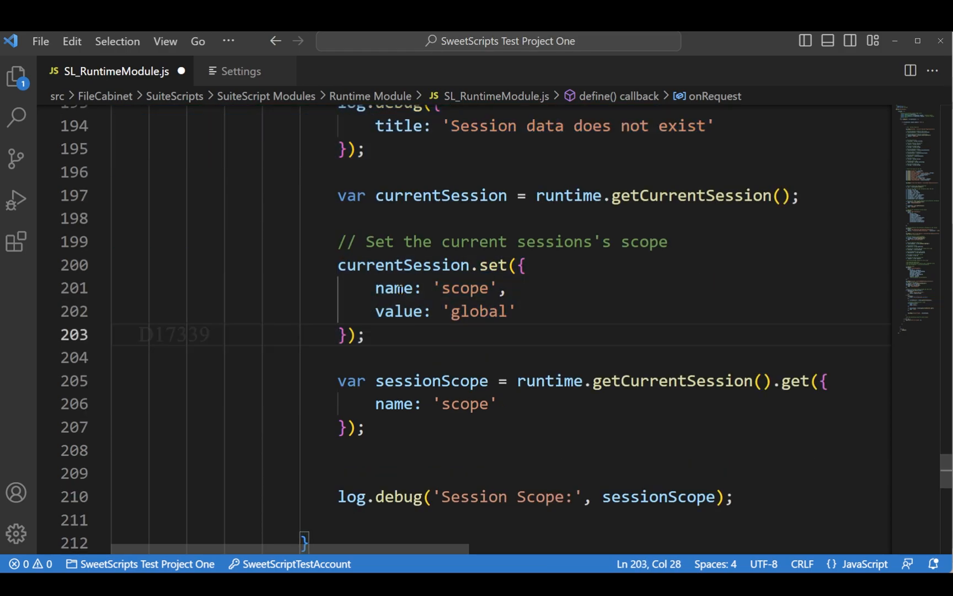
{"action": "double_click", "coordinate": [480, 311]}
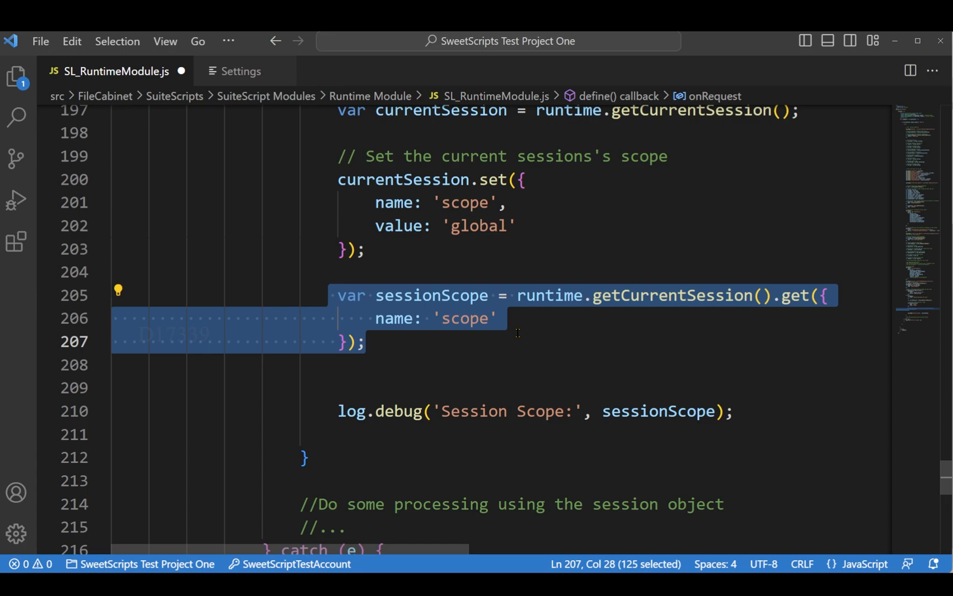
{"action": "double_click", "coordinate": [466, 318]}
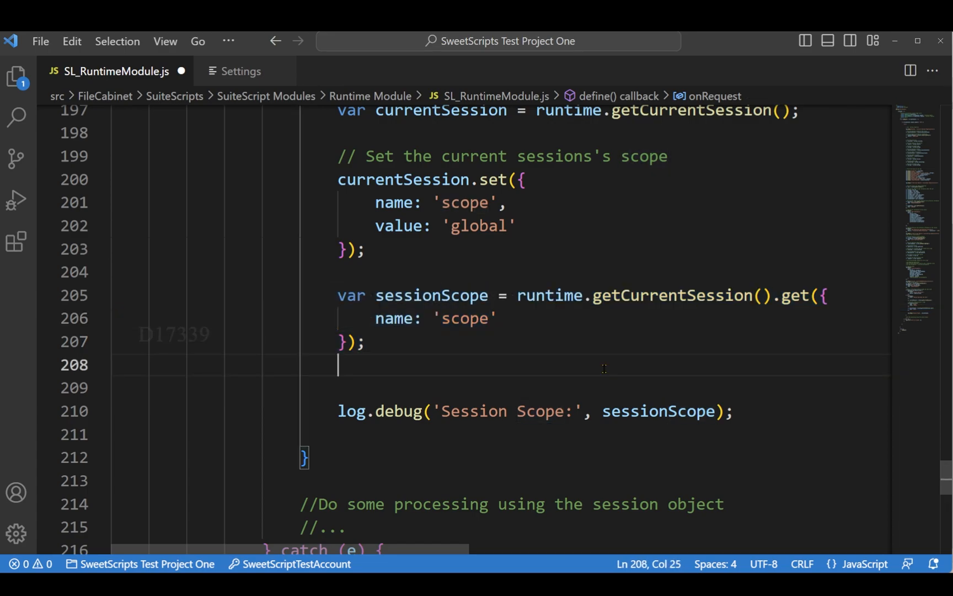
{"action": "double_click", "coordinate": [495, 264]}
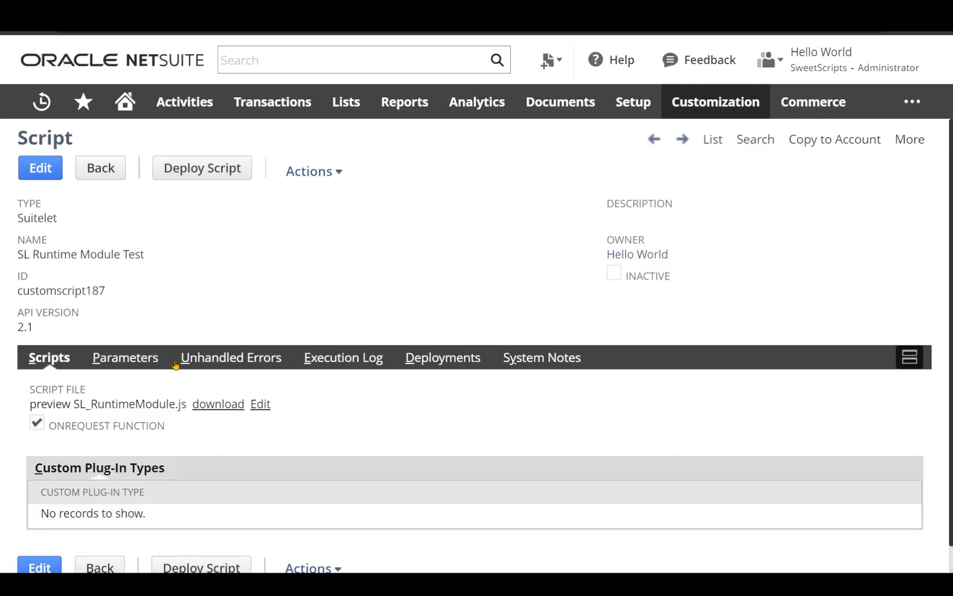
Check the script's parameters and deployments, then open the SL Runtime Module Test deployment
{"action": "left_click", "coordinate": [124, 358]}
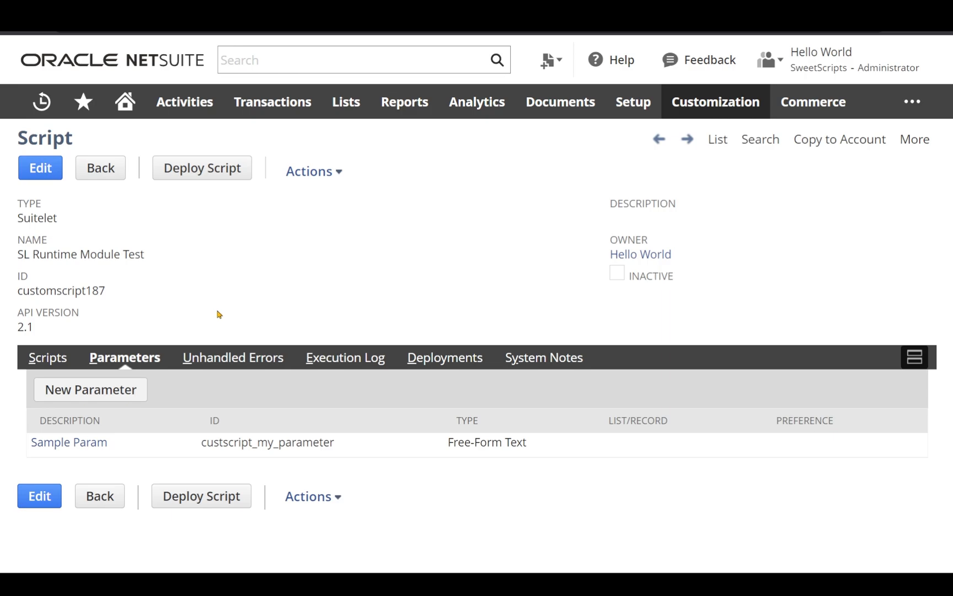
{"action": "mouse_move", "coordinate": [442, 371]}
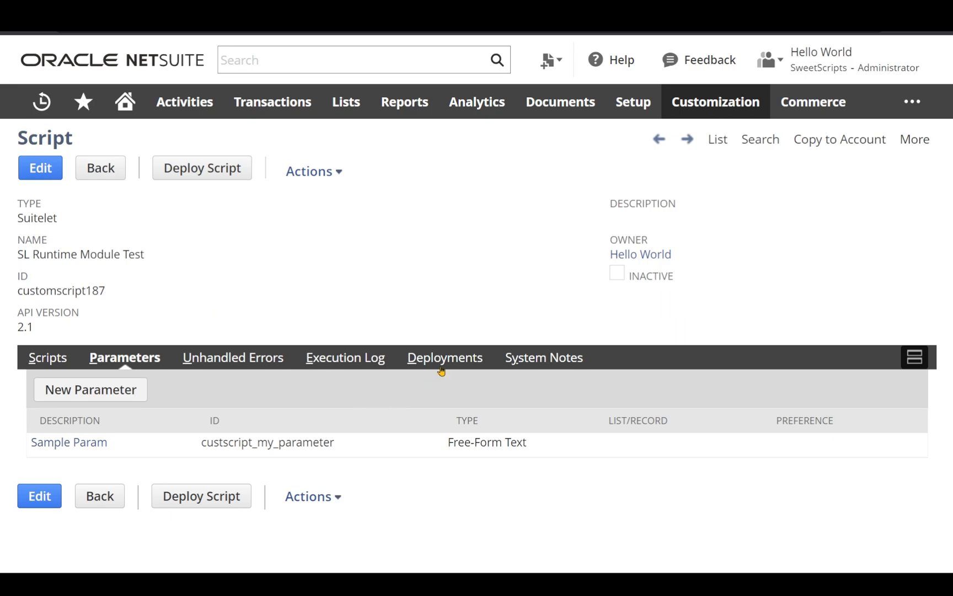
{"action": "left_click", "coordinate": [443, 357]}
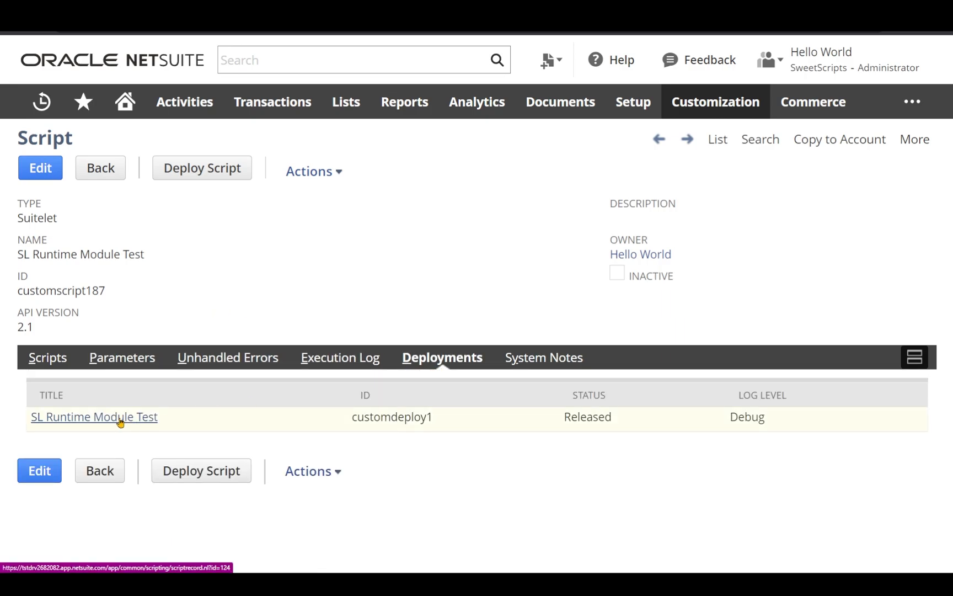
{"action": "left_click", "coordinate": [94, 417]}
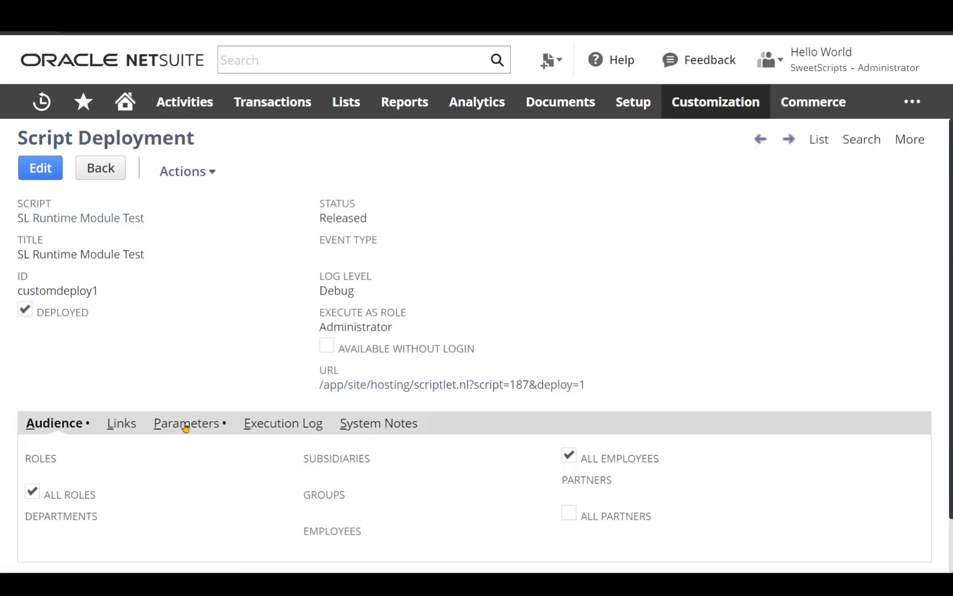
Show the customdeploy1 parameters, with Sample Param set to 'Test param value'
{"action": "left_click", "coordinate": [186, 423]}
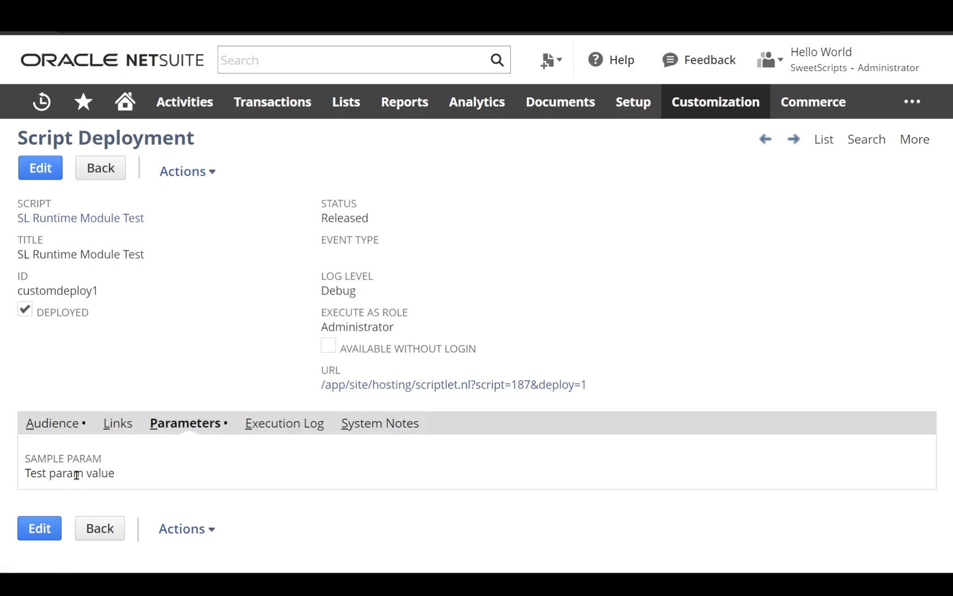
{"action": "mouse_move", "coordinate": [188, 378]}
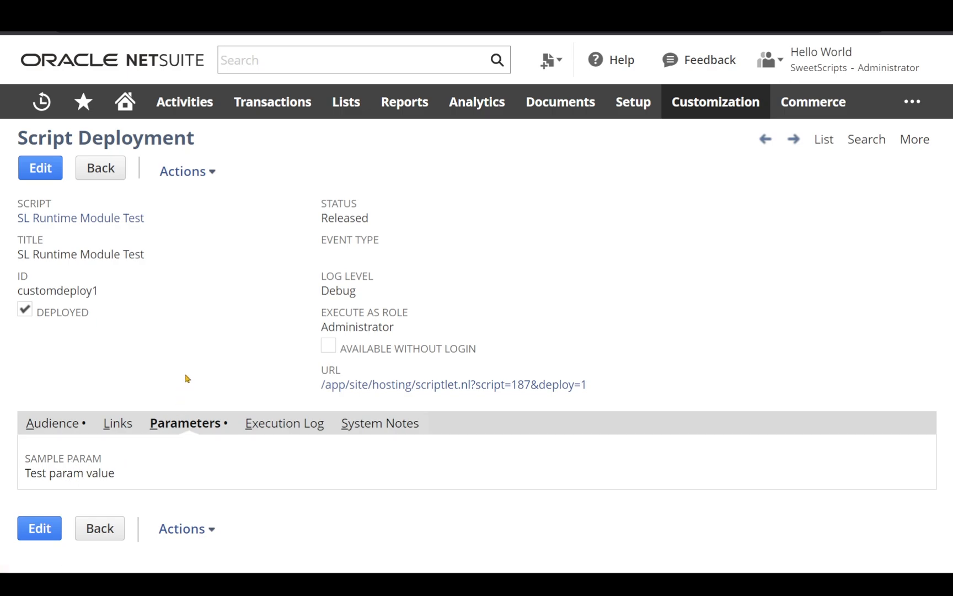
{"action": "mouse_move", "coordinate": [368, 394]}
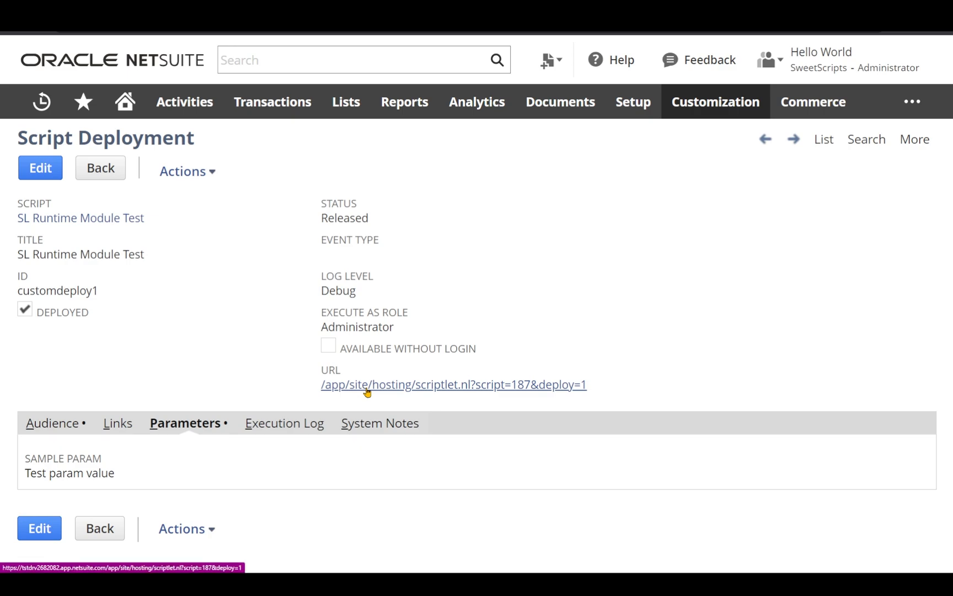
{"action": "mouse_move", "coordinate": [234, 334]}
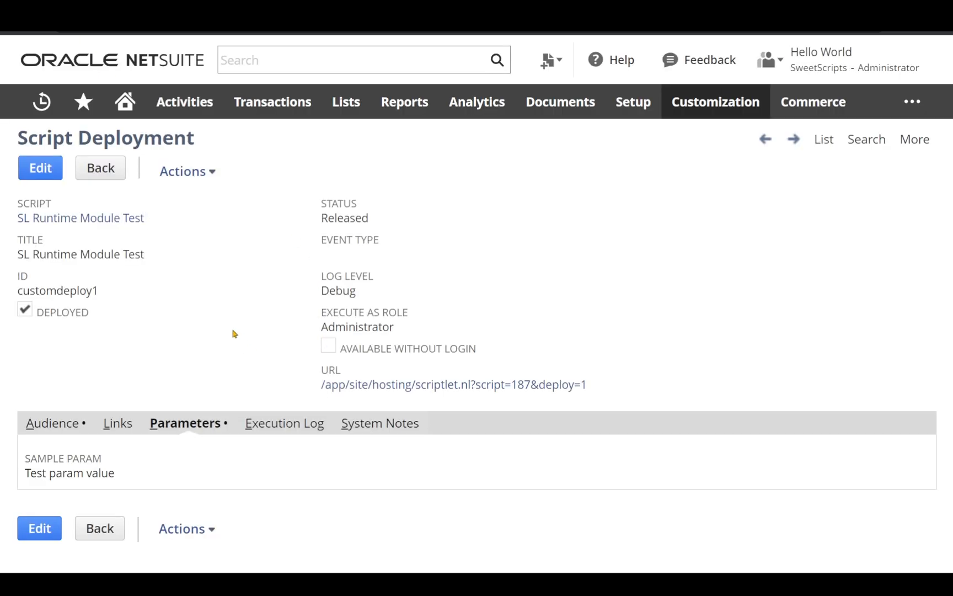
{"action": "mouse_move", "coordinate": [239, 343]}
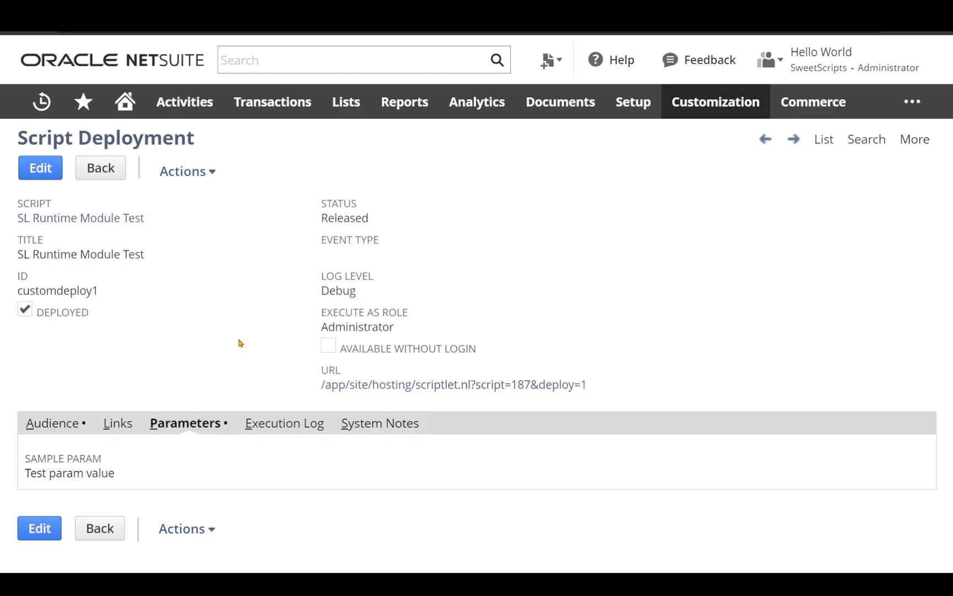
Open the Execution Log subtab and refresh it to list the 'Session Scope: global' debug entry
{"action": "left_click", "coordinate": [284, 423]}
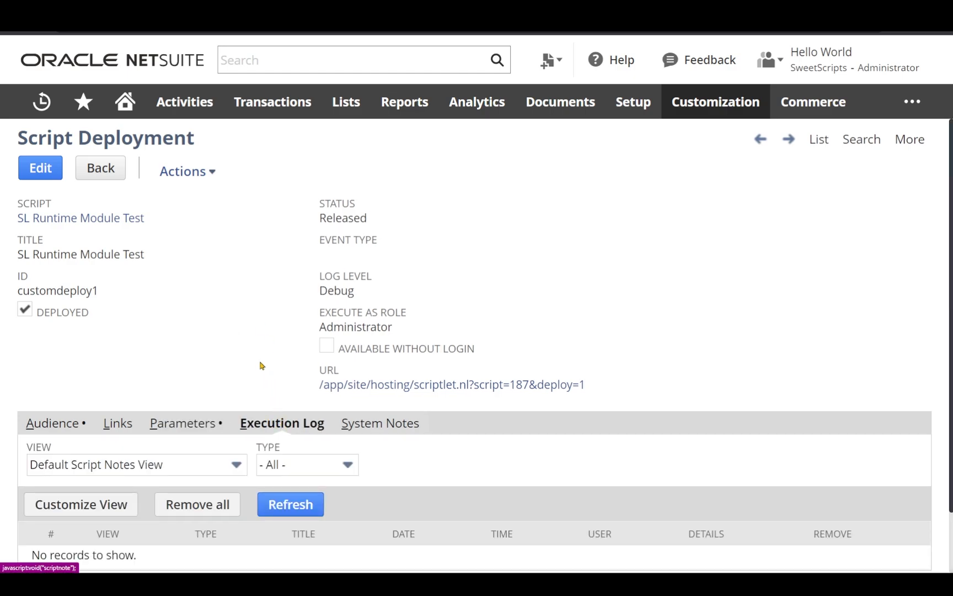
{"action": "scroll", "scroll_direction": "down", "scroll_amount": 3}
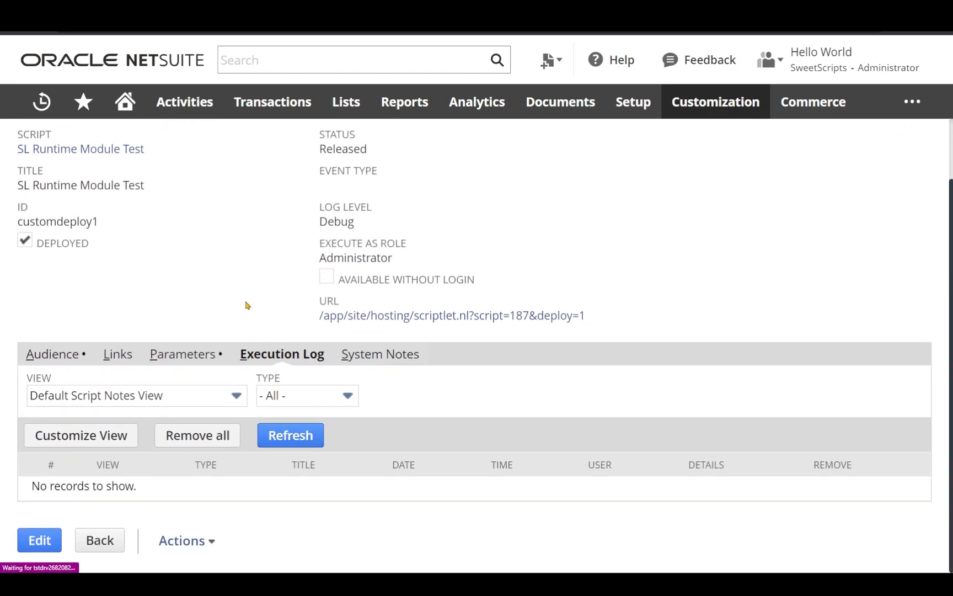
{"action": "left_click", "coordinate": [290, 435]}
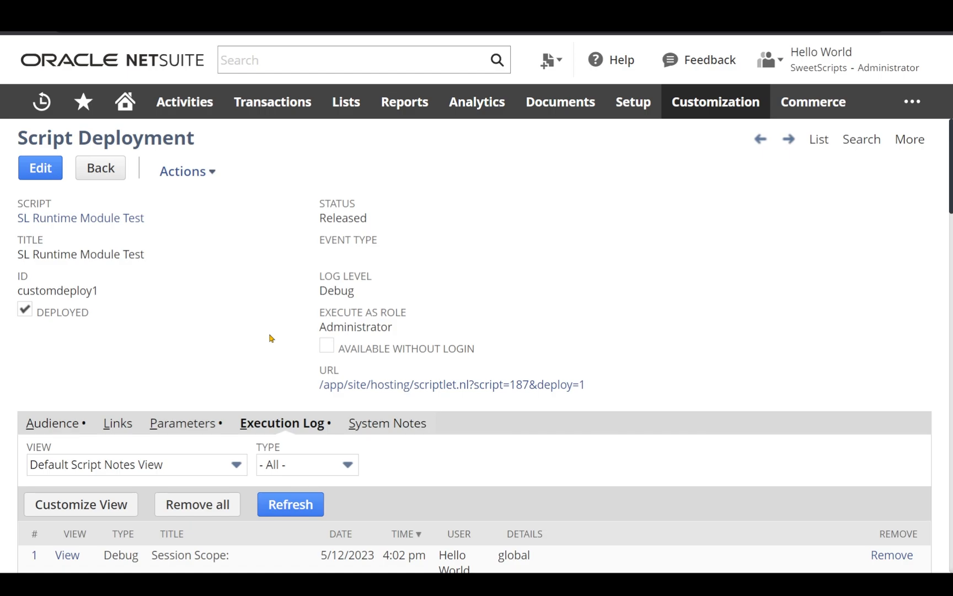
{"action": "scroll", "scroll_direction": "down", "scroll_amount": 3}
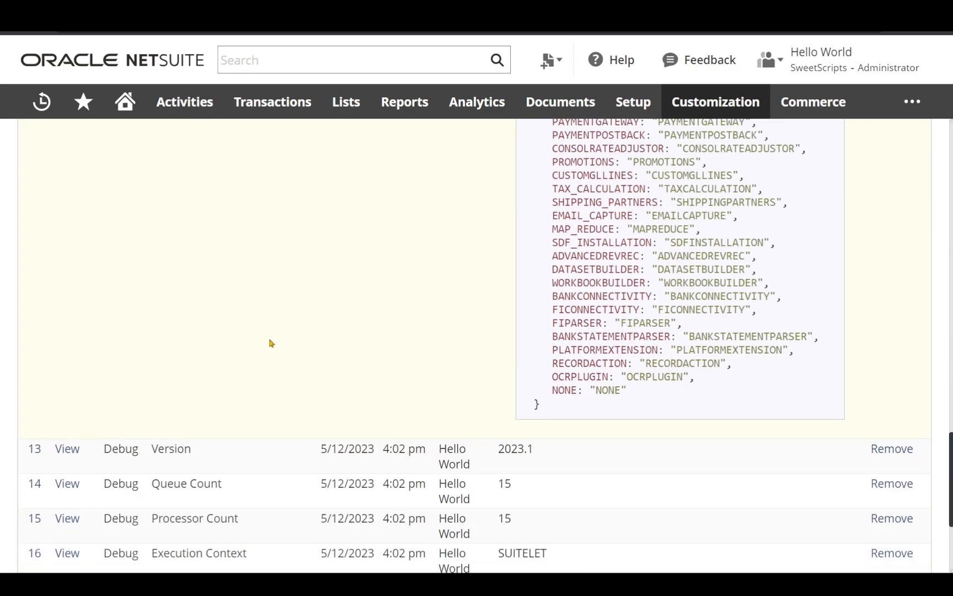
{"action": "scroll", "scroll_direction": "down", "scroll_amount": 3}
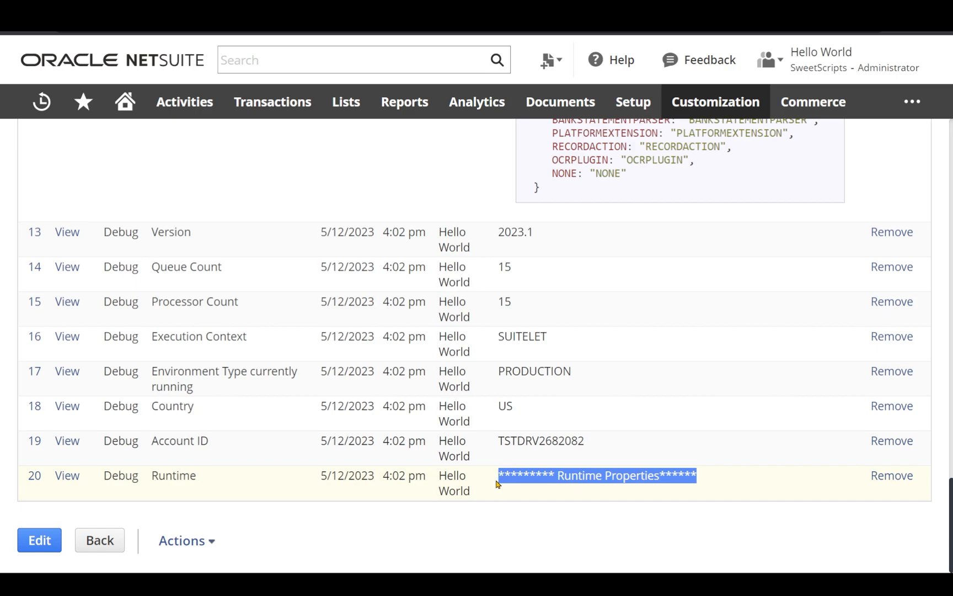
{"action": "mouse_move", "coordinate": [428, 441]}
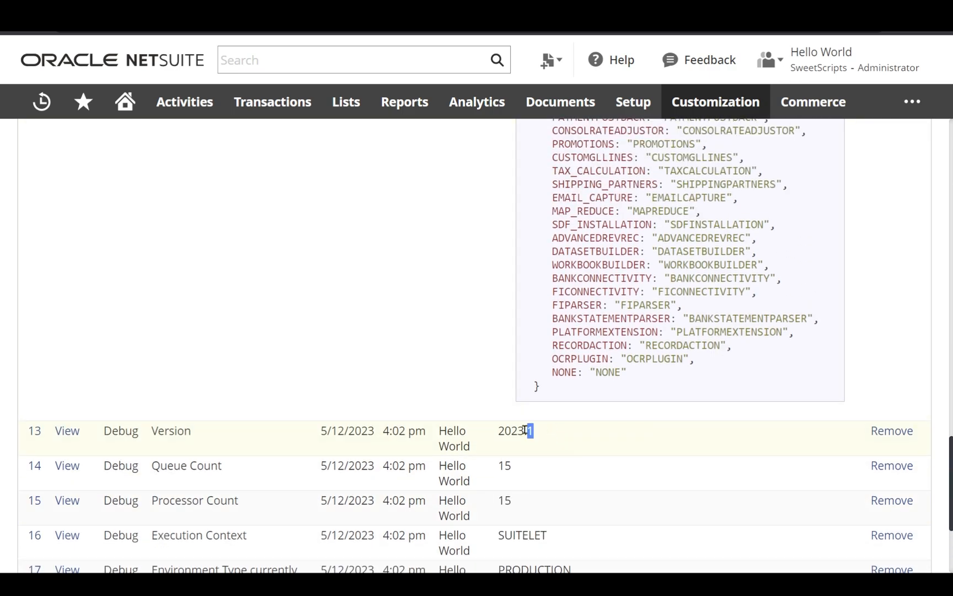
{"action": "scroll", "scroll_direction": "down", "scroll_amount": 3}
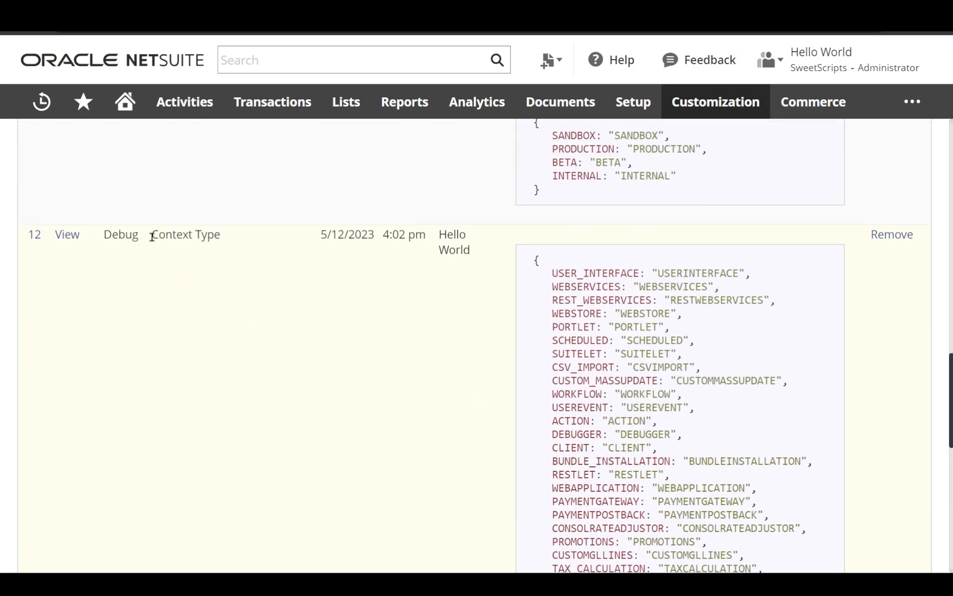
{"action": "double_click", "coordinate": [185, 234]}
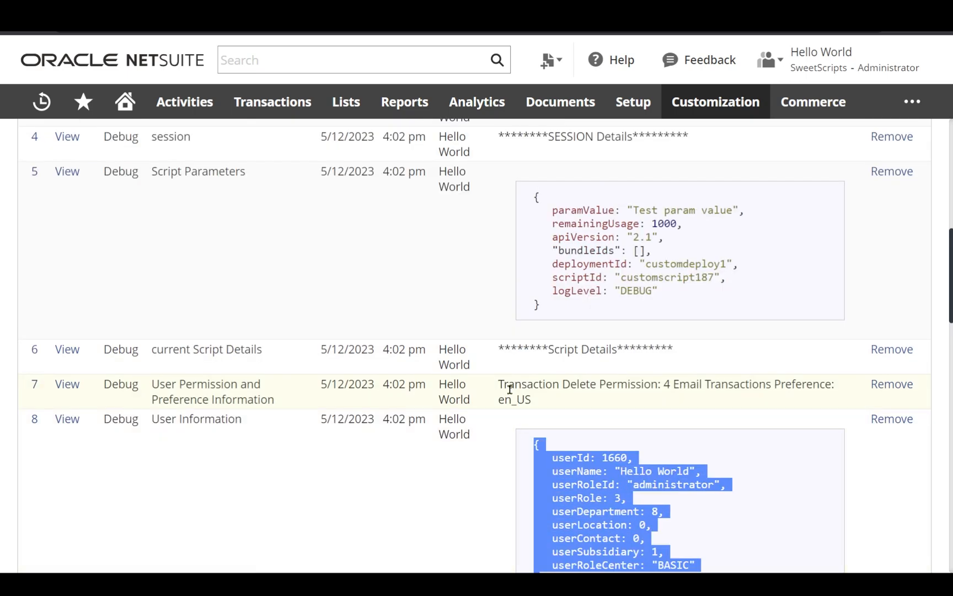
{"action": "double_click", "coordinate": [527, 384]}
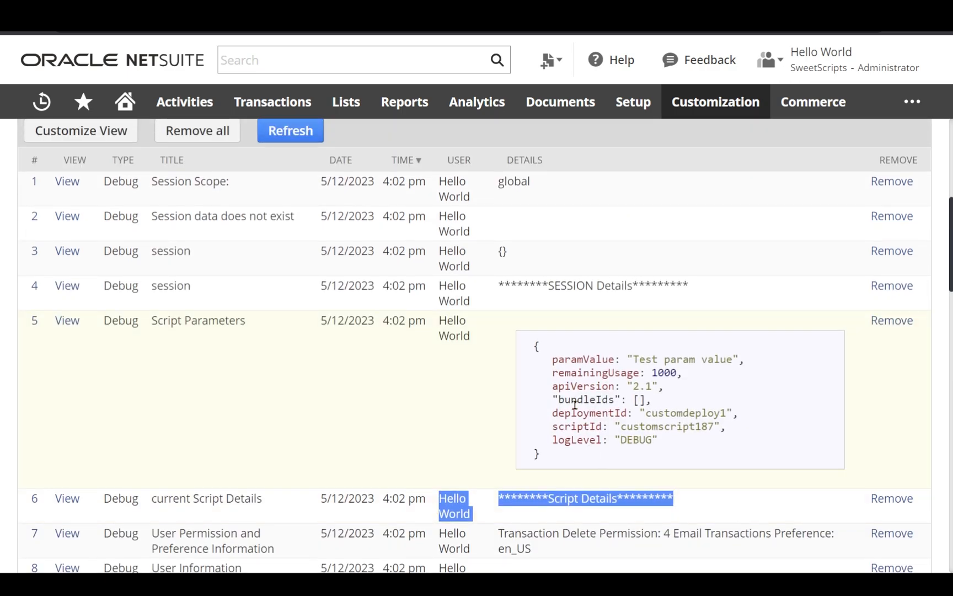
{"action": "double_click", "coordinate": [582, 360]}
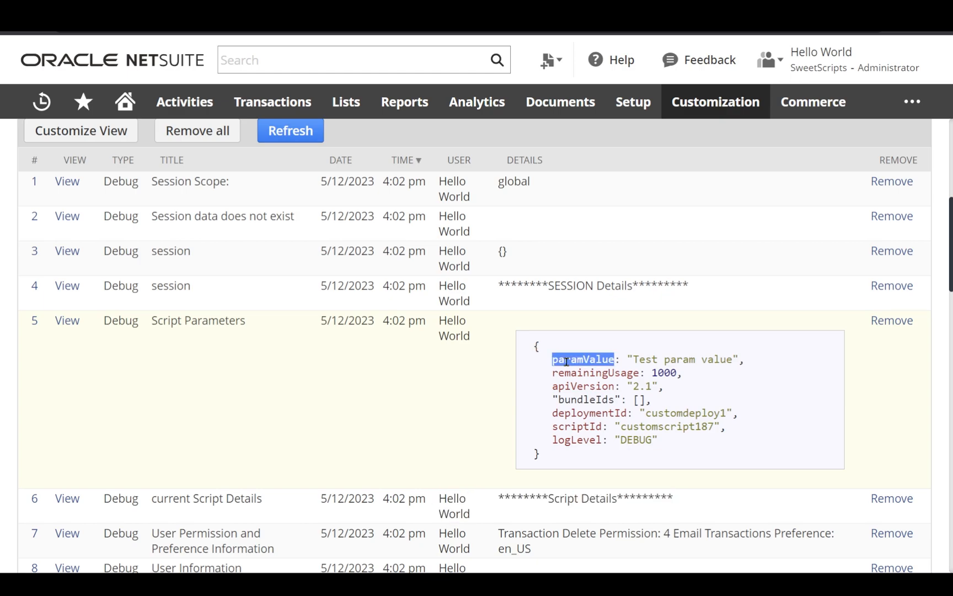
{"action": "left_click", "coordinate": [579, 399]}
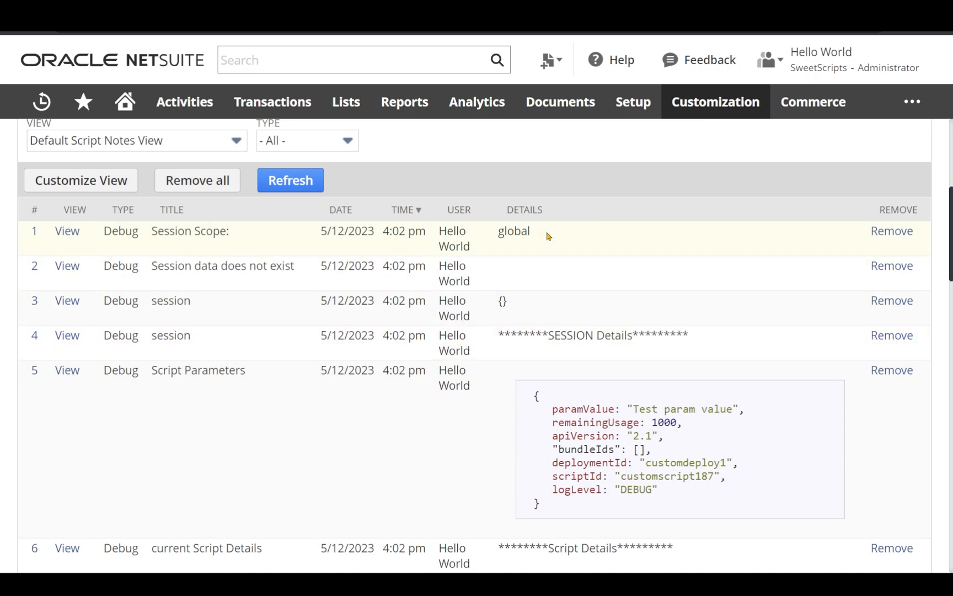
{"action": "double_click", "coordinate": [513, 231]}
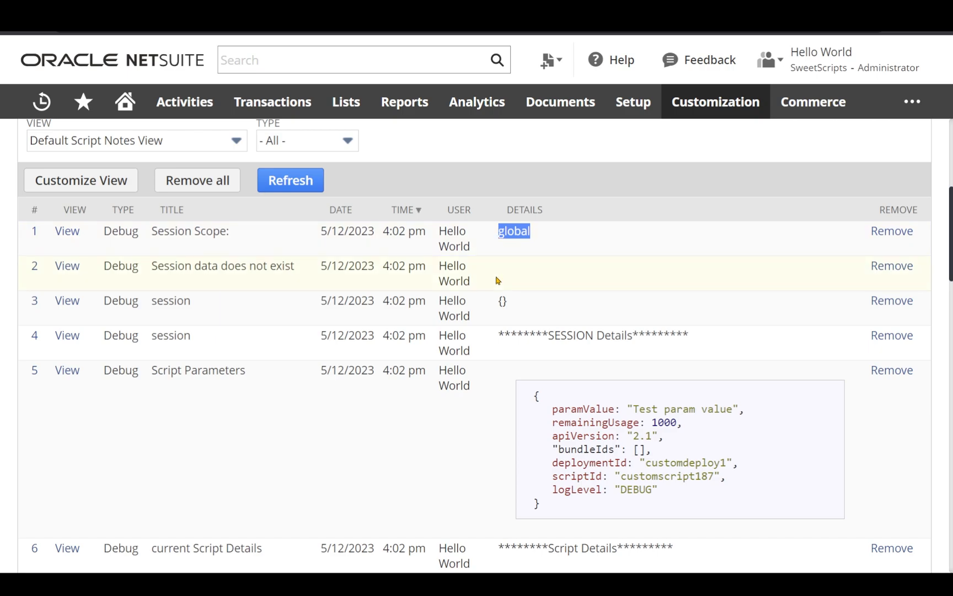
{"action": "mouse_move", "coordinate": [514, 286]}
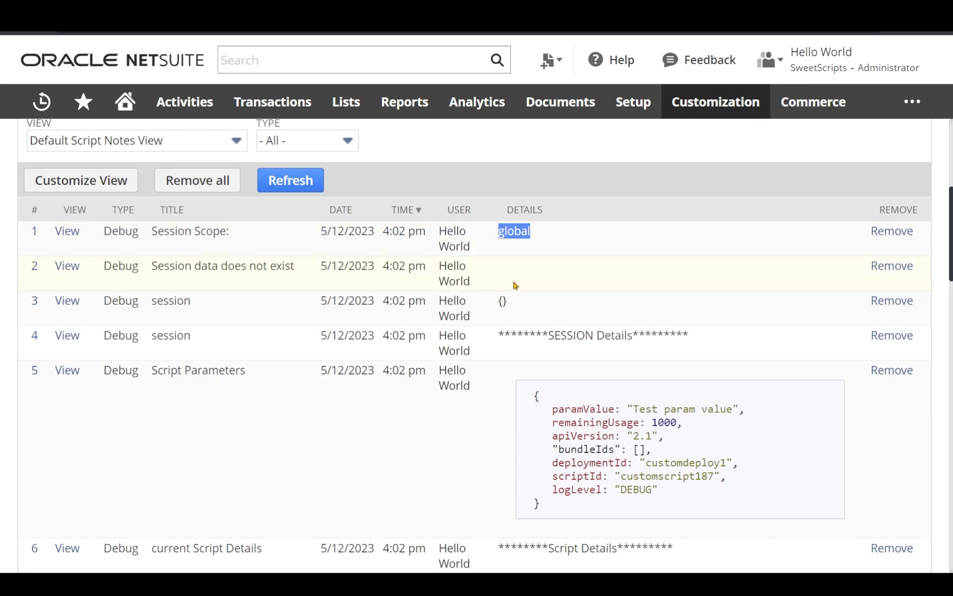